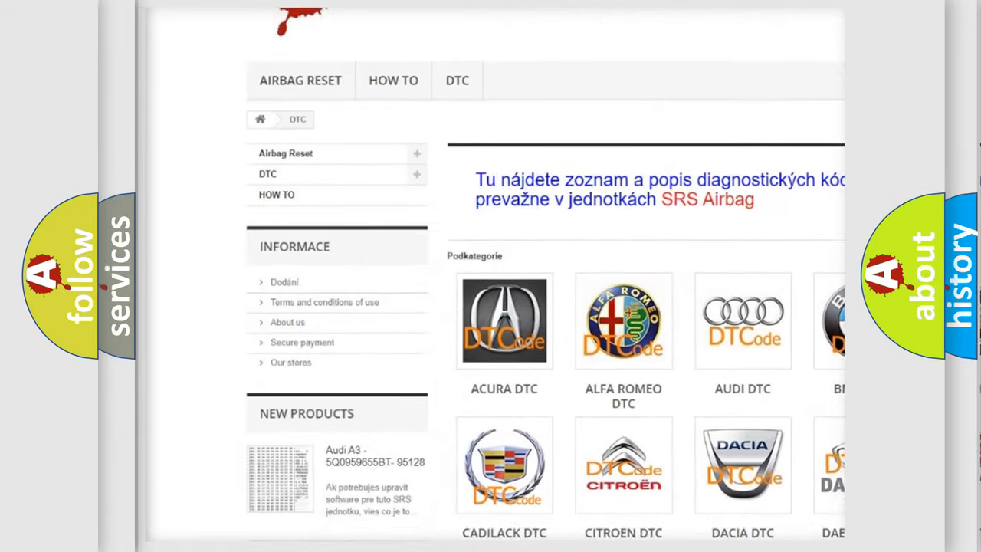
# Scroll the DTC category page past the brand grid and code list to the store footer
pyautogui.scroll(-3)
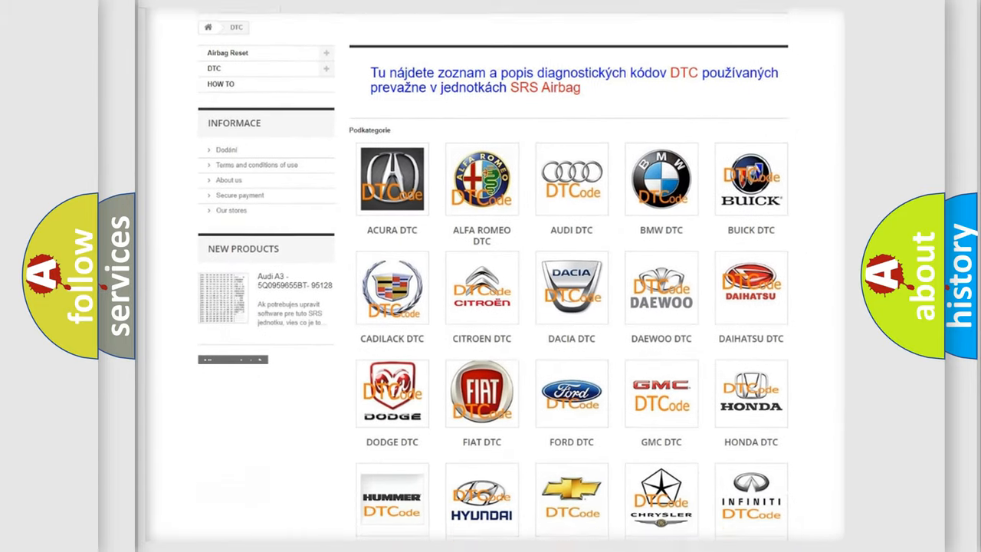
pyautogui.scroll(-3)
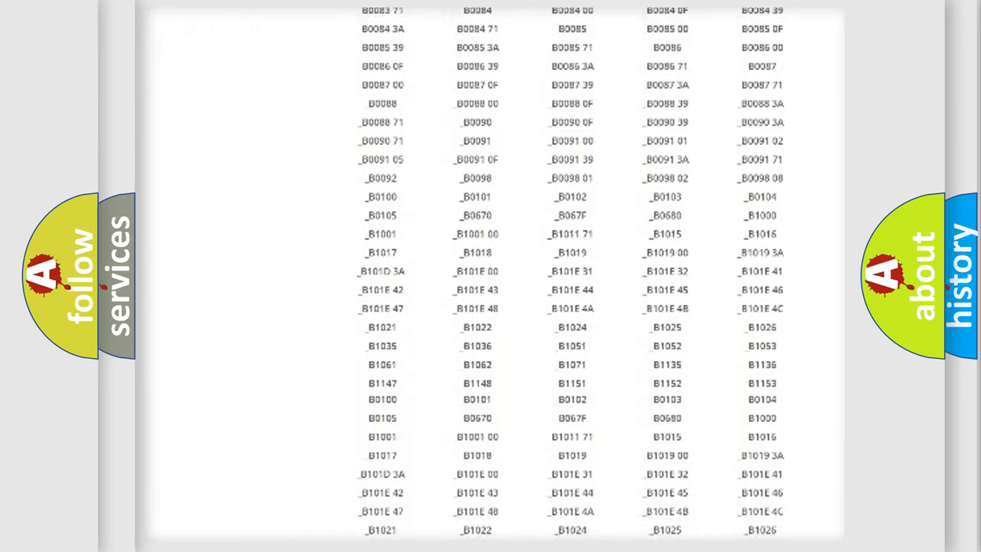
pyautogui.scroll(-3)
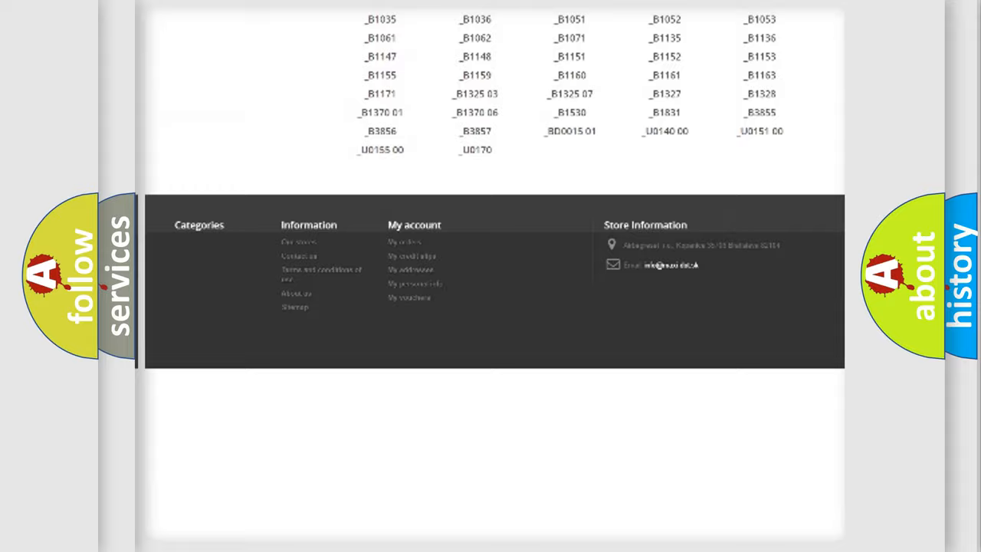
pyautogui.scroll(3)
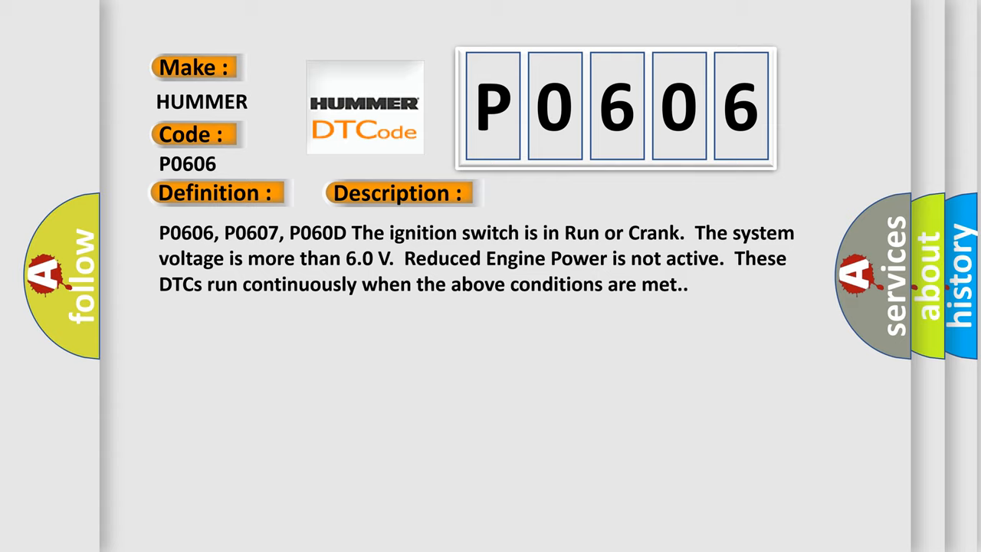
# Advance the P0606 slide to show the description: Run/Crank ignition, voltage above 6.0 V
pyautogui.click(564, 192)
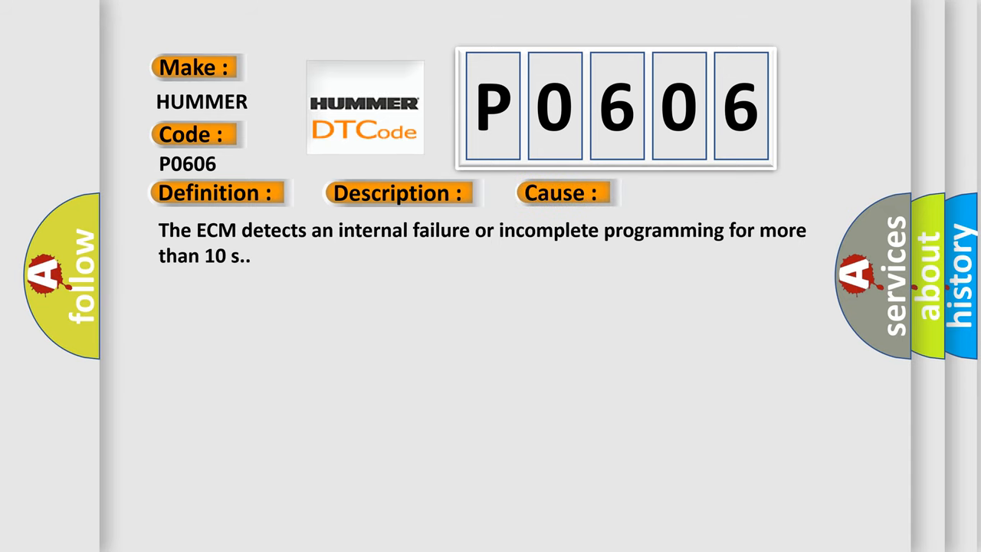